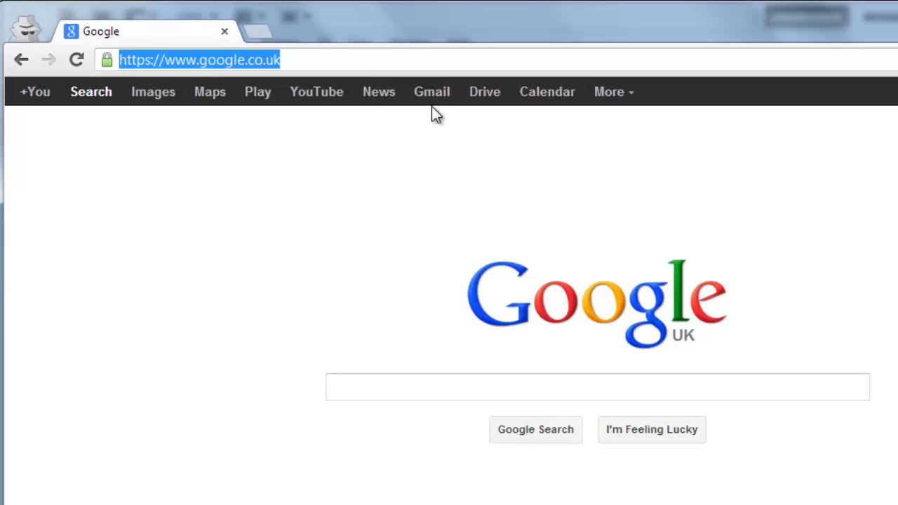
text(www.reddit.com)
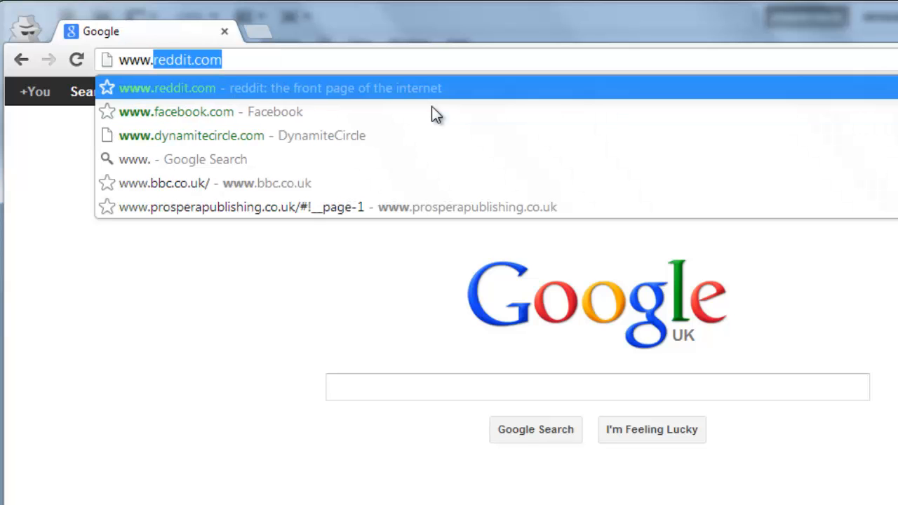
text(www.convertico.co)
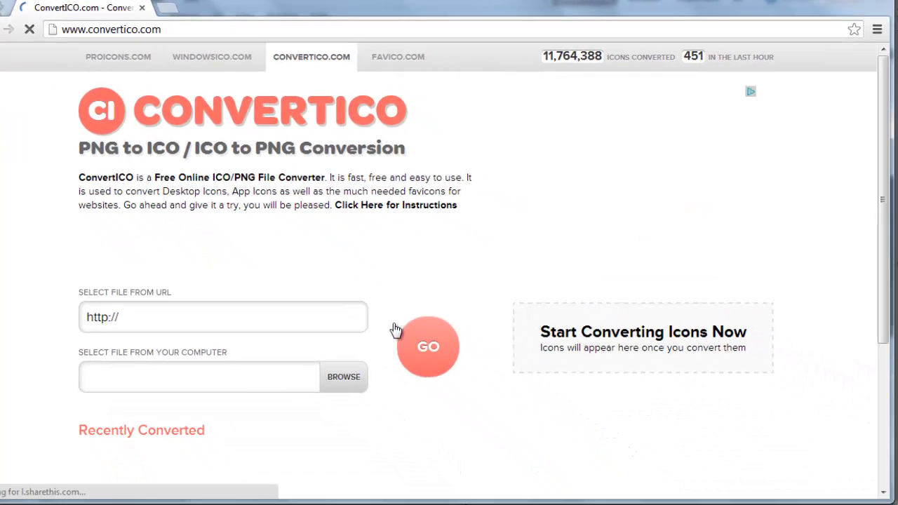
click(342, 376)
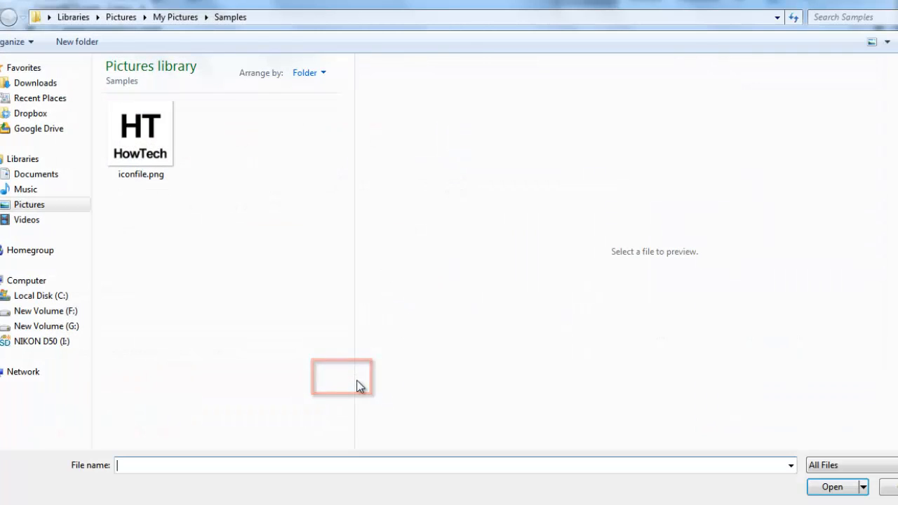
click(140, 133)
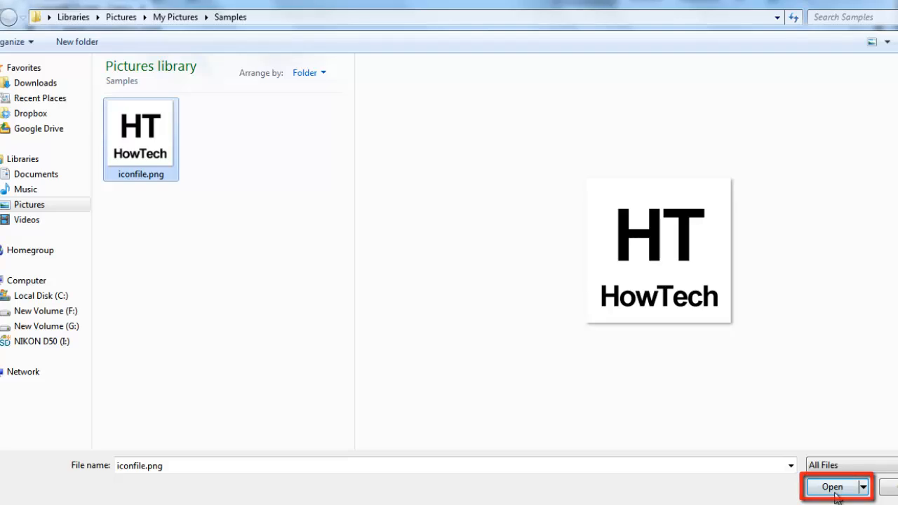
Convert iconfile.png with GO and download the resulting iconfile.ico.
click(831, 487)
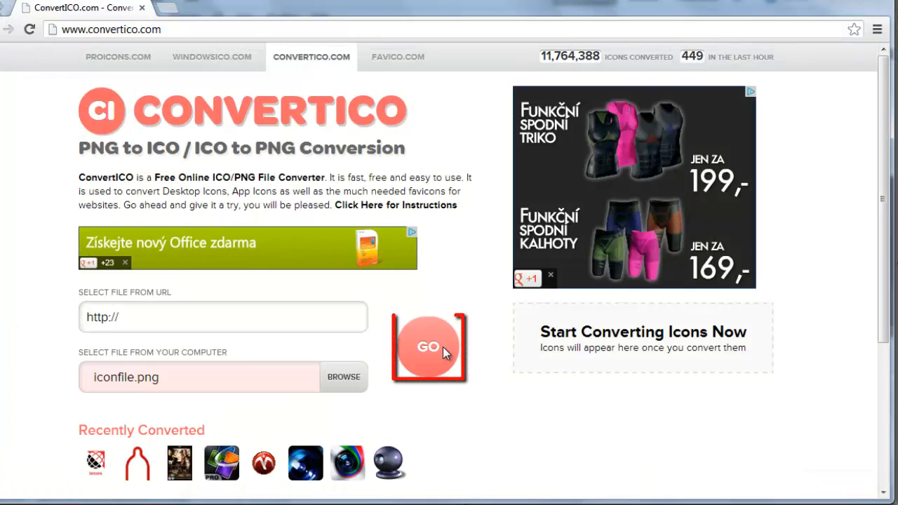
click(427, 345)
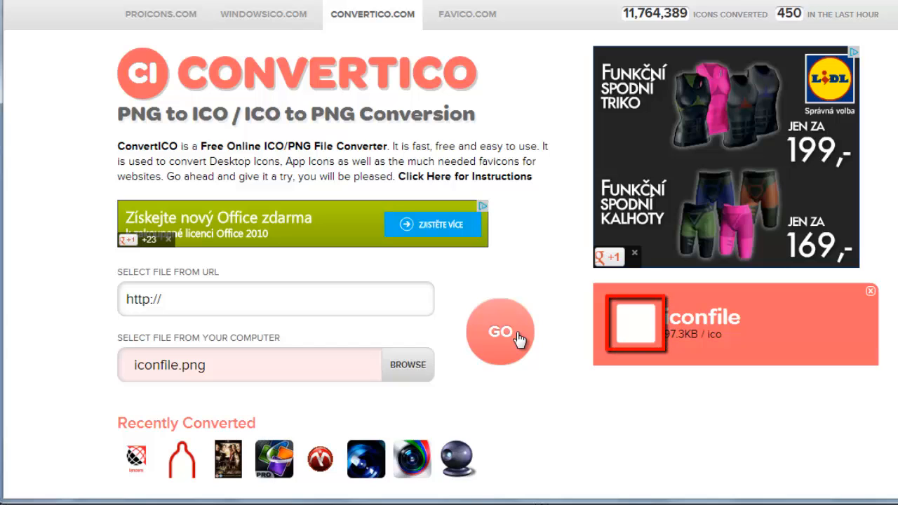
mouse_move(742, 378)
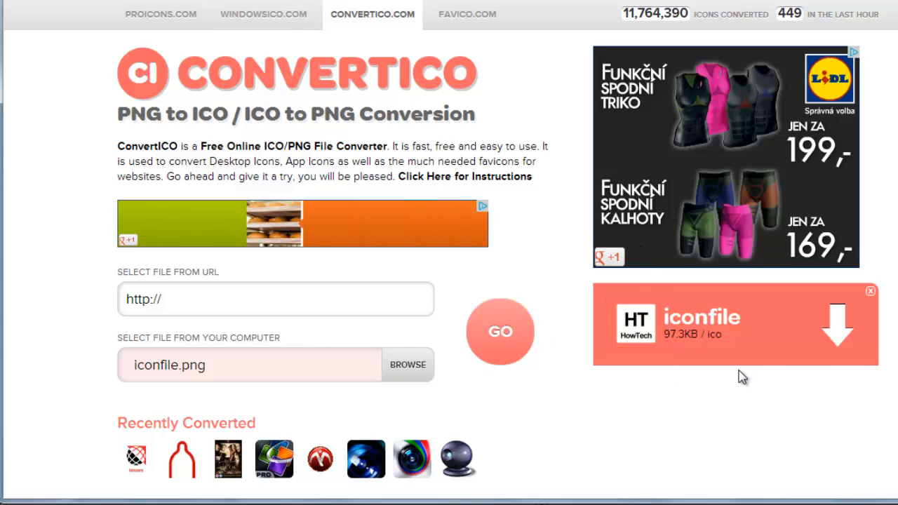
click(837, 323)
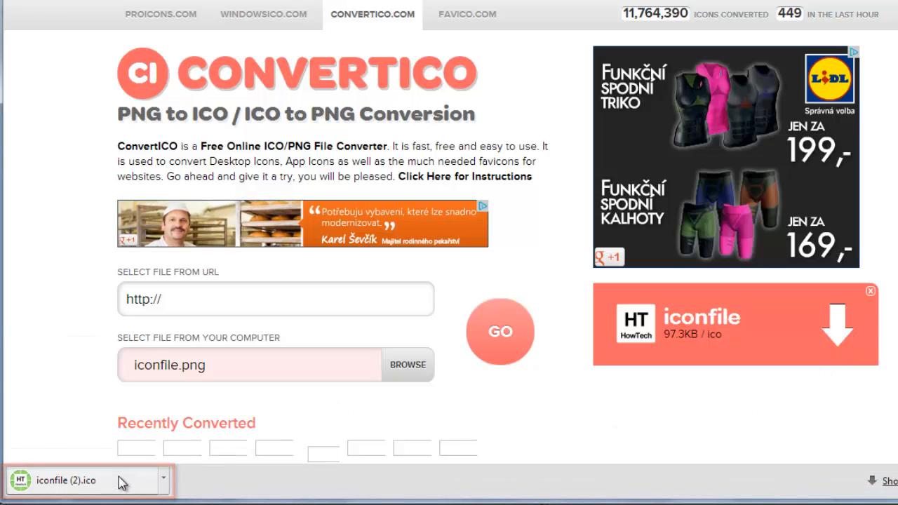
View the downloaded iconfile (2).ico showing the HowTech icon in Windows Photo Viewer.
click(67, 479)
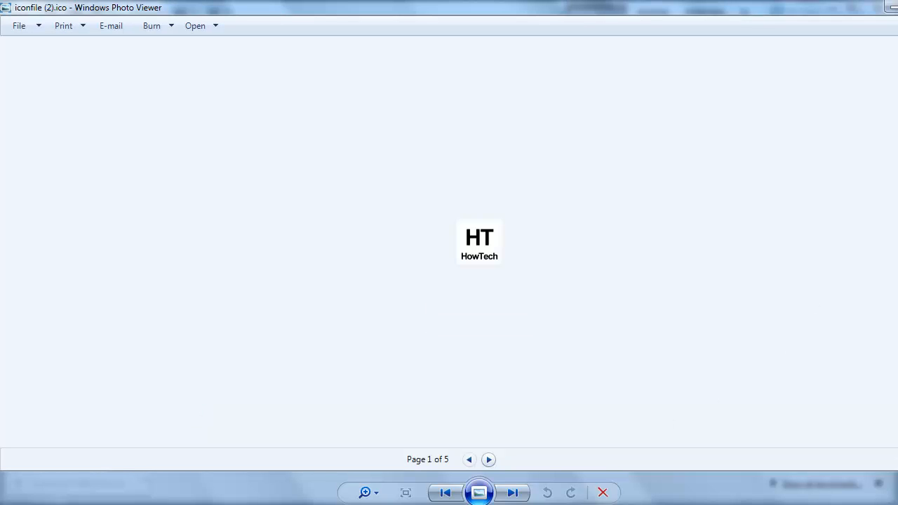